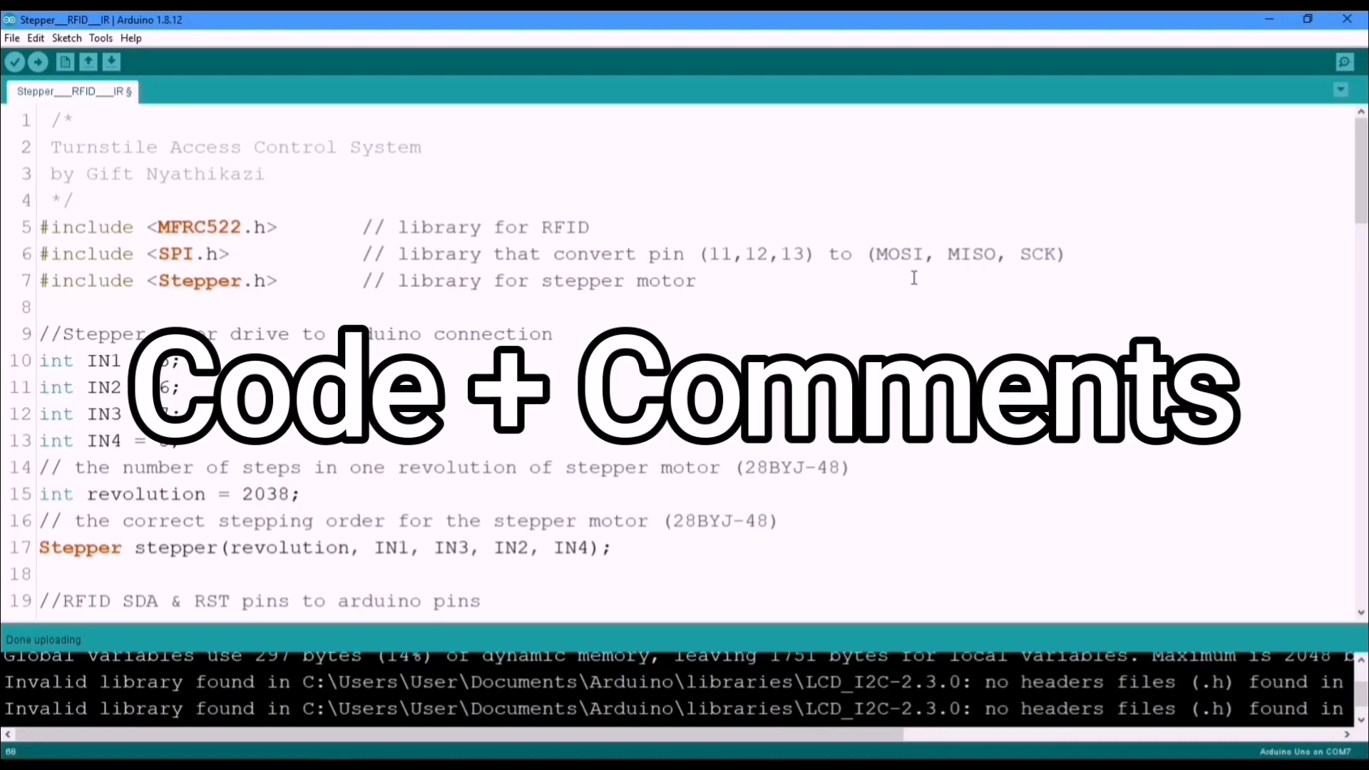
mouse_move(851, 351)
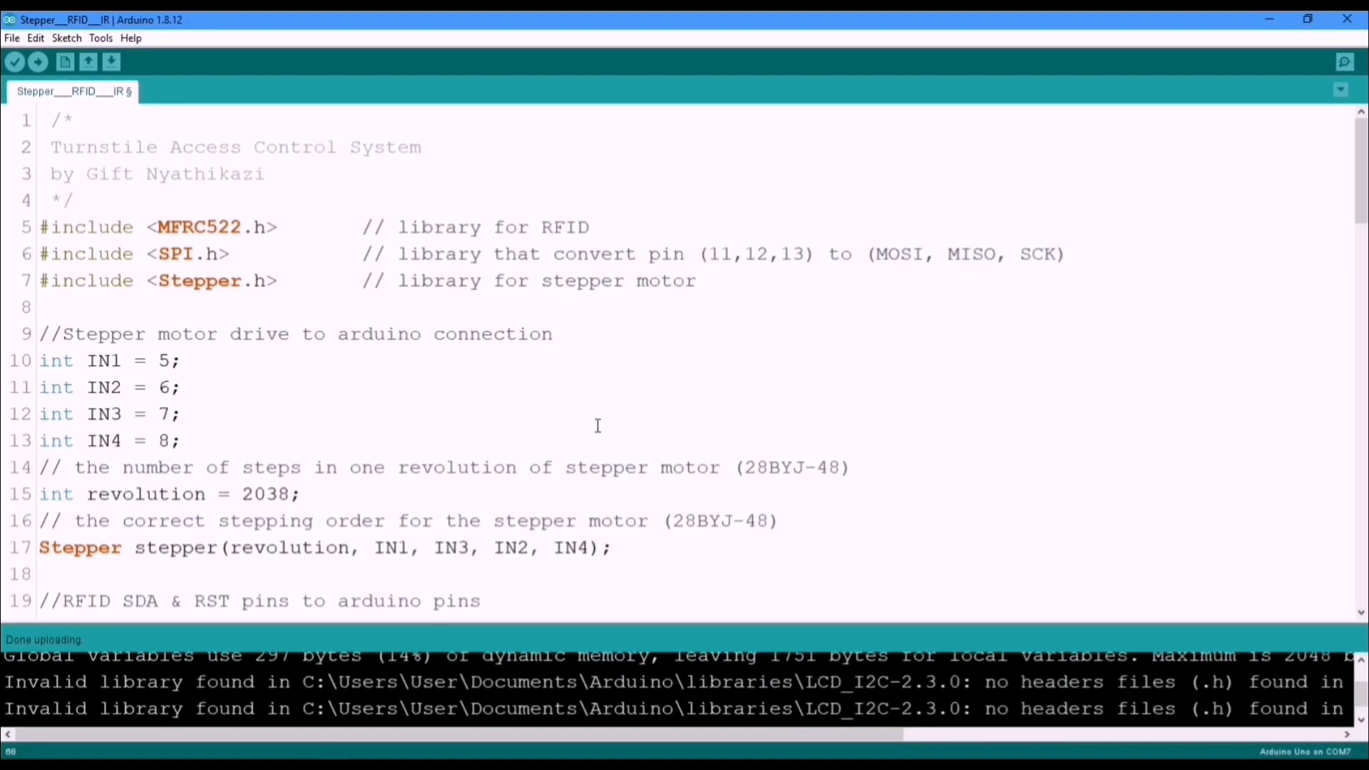
- Scroll through setup() and loop() down to the if statement matching the tag against the three authorized IDs with IR detection
scroll(down, 3)
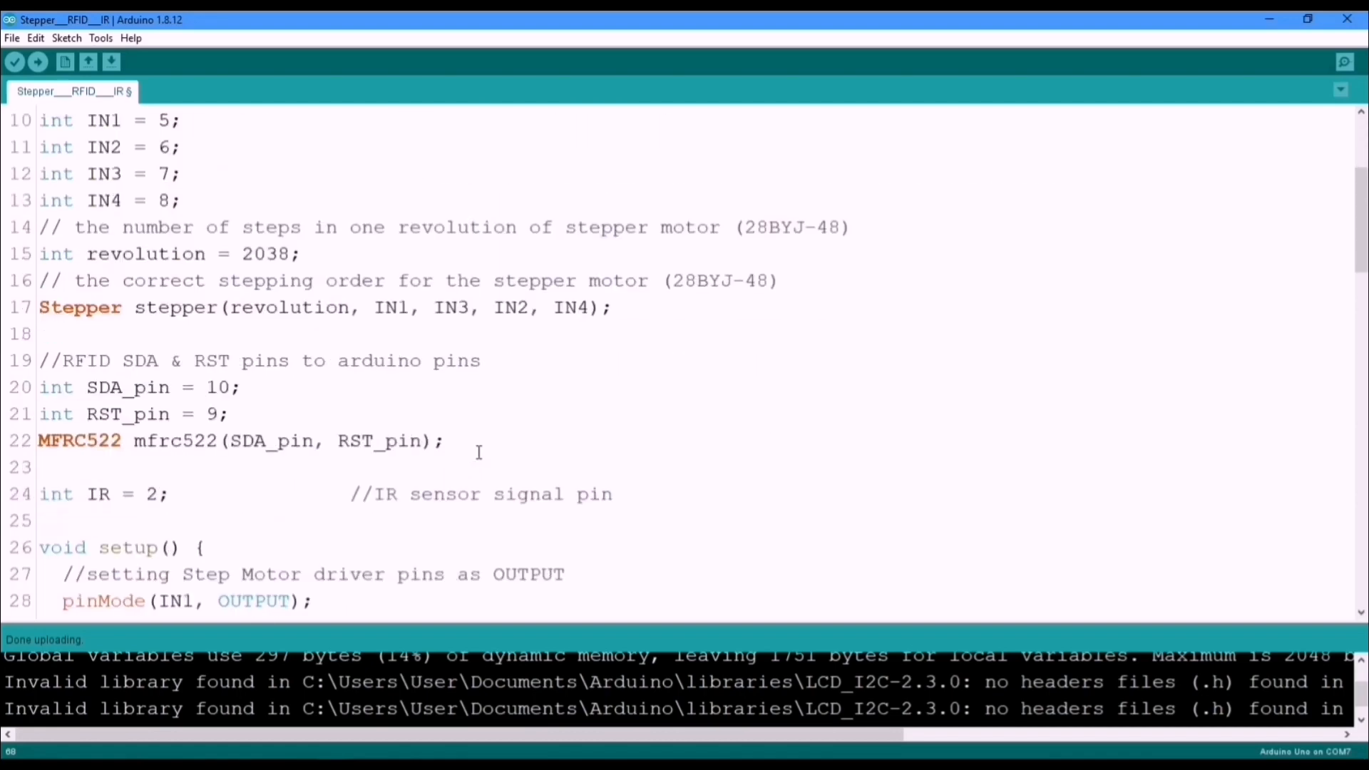
scroll(down, 3)
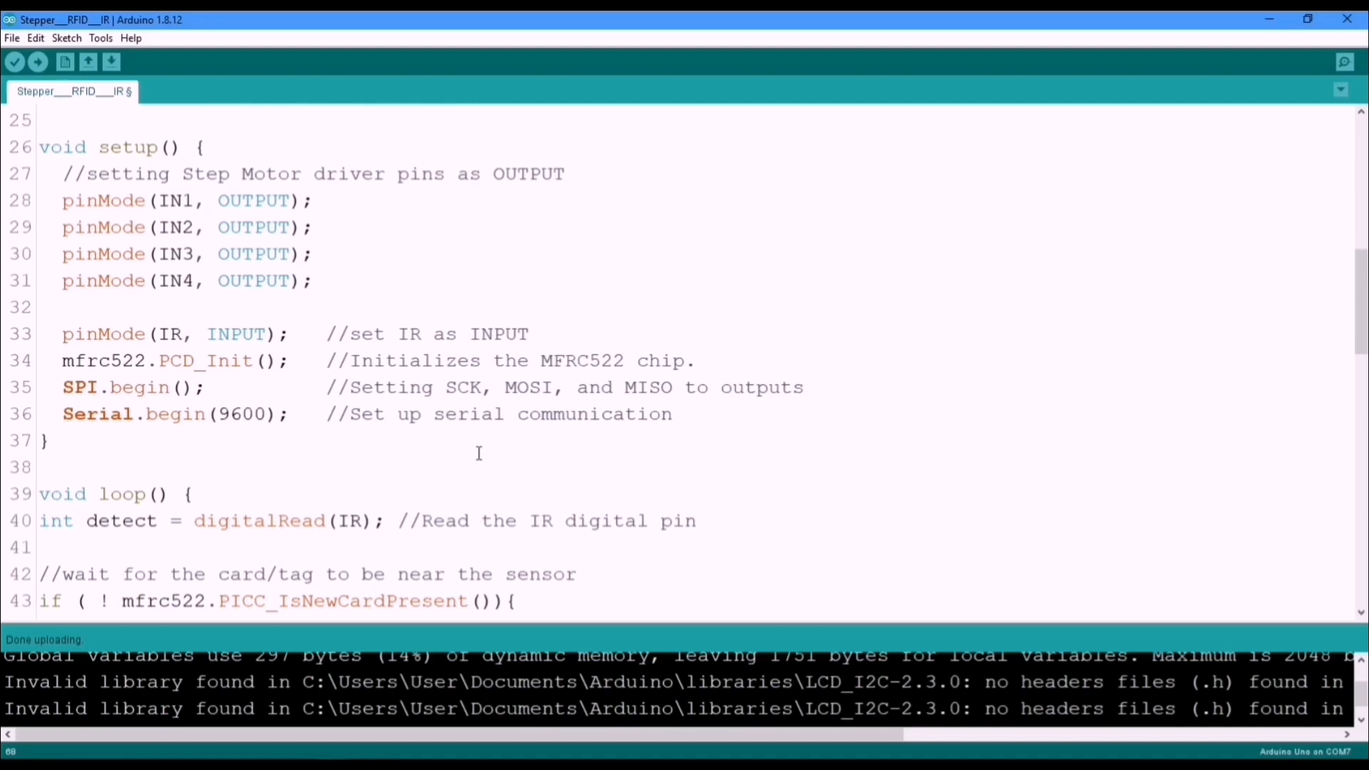
scroll(down, 3)
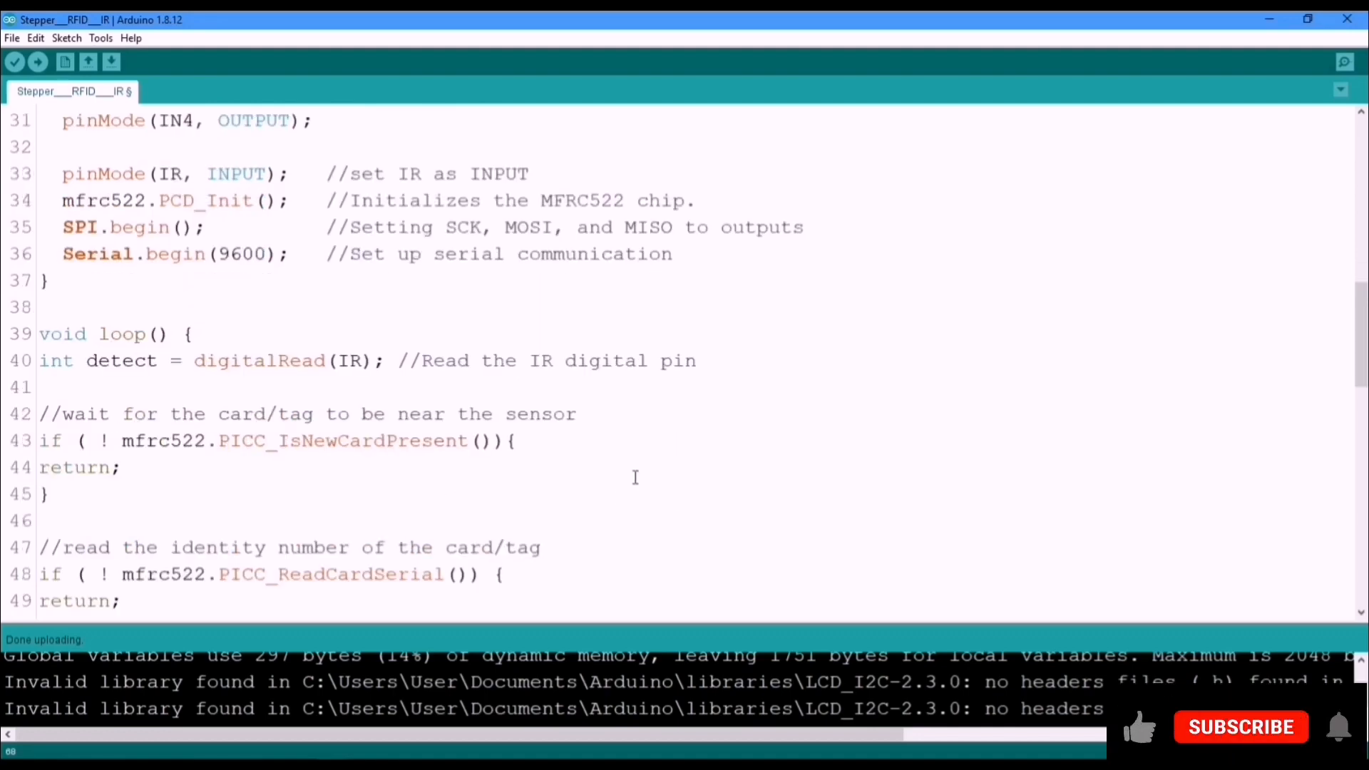
scroll(down, 3)
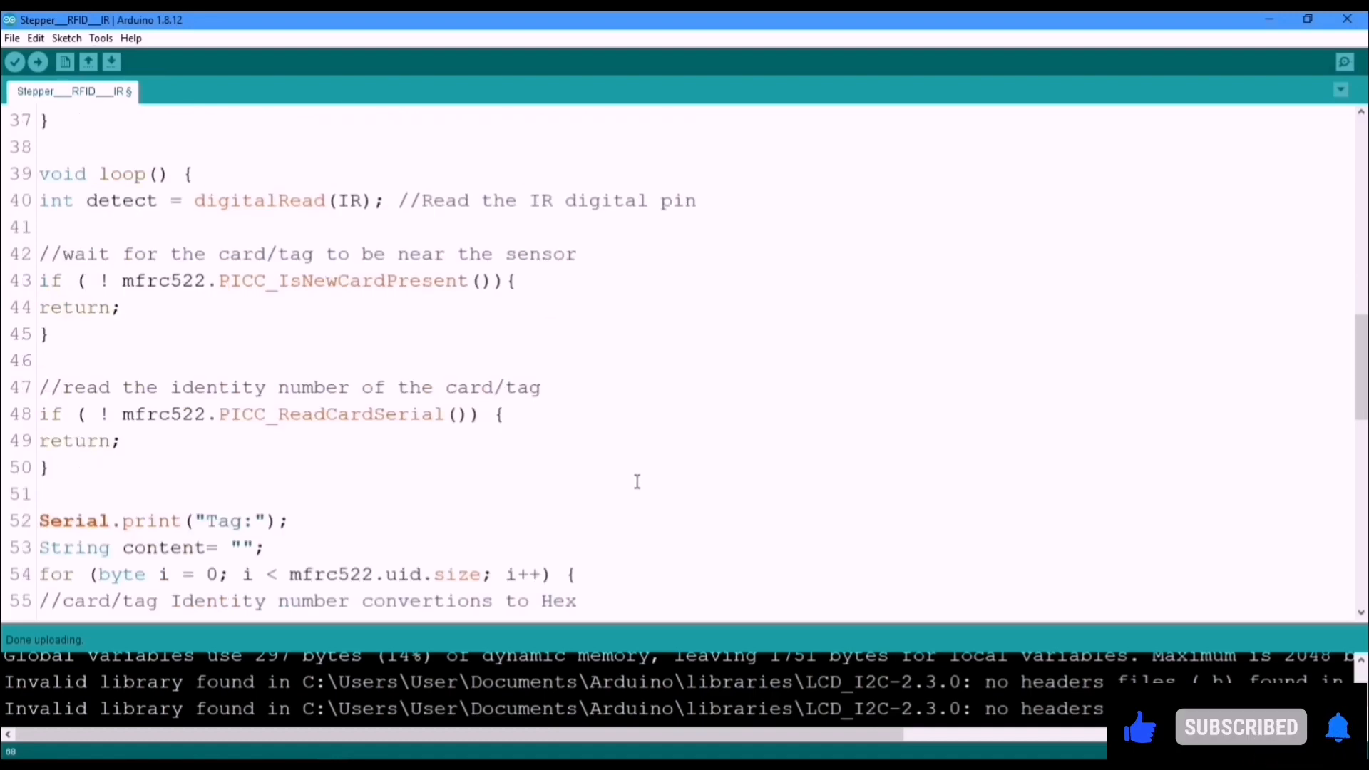
scroll(down, 3)
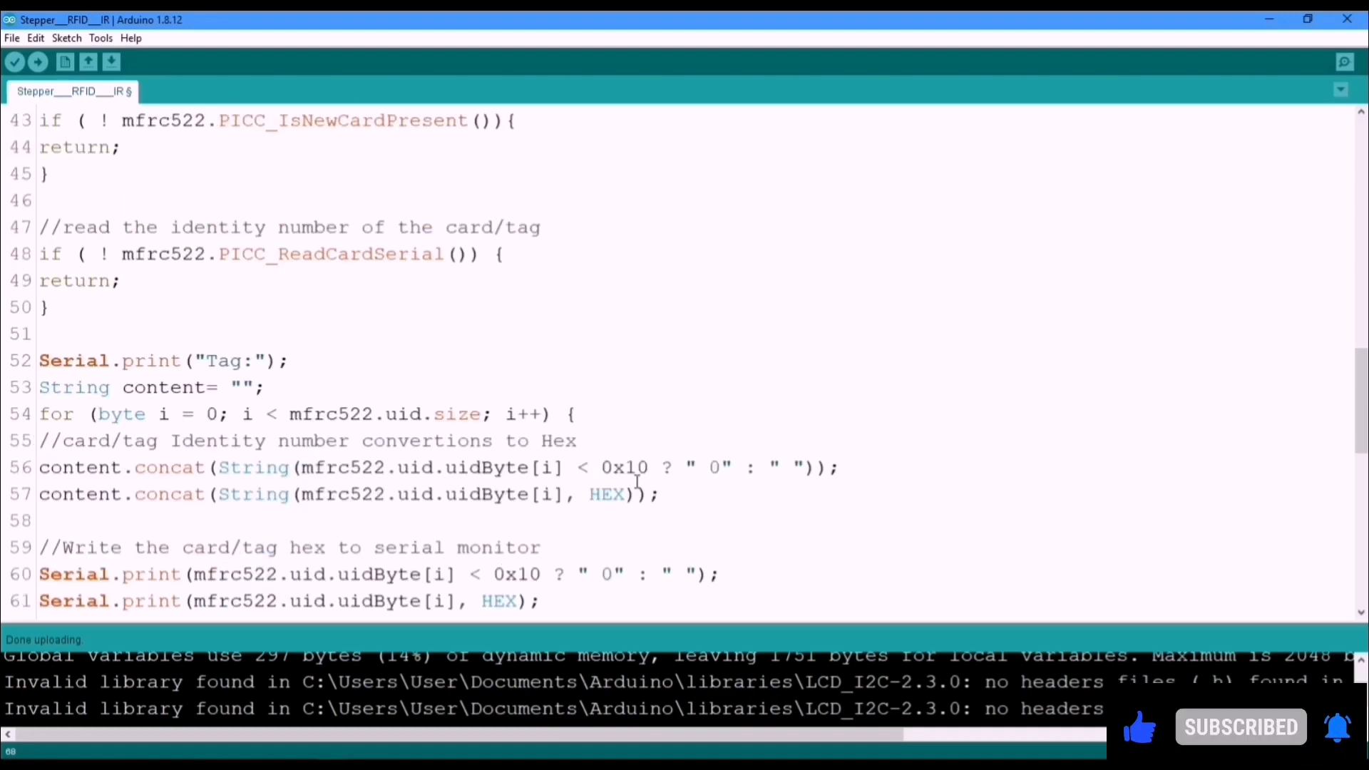
scroll(down, 3)
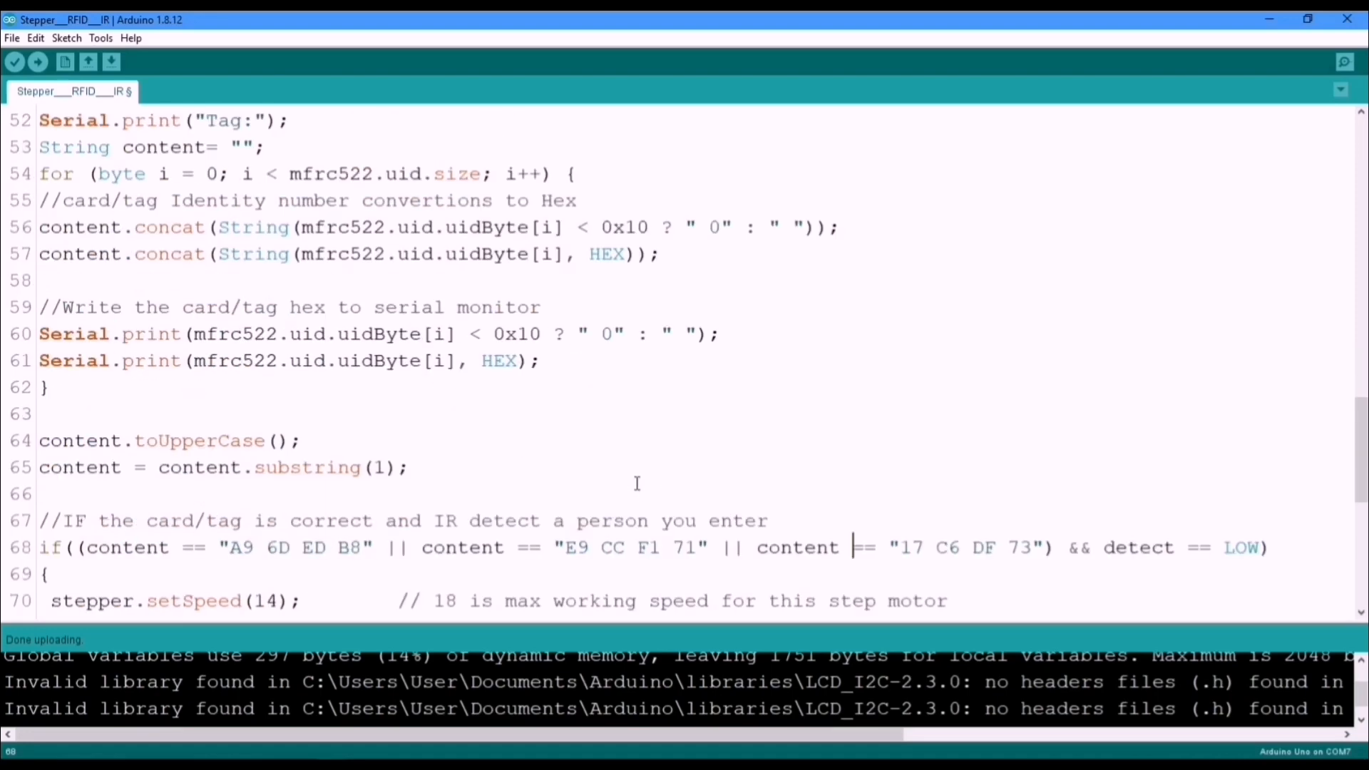
scroll(down, 3)
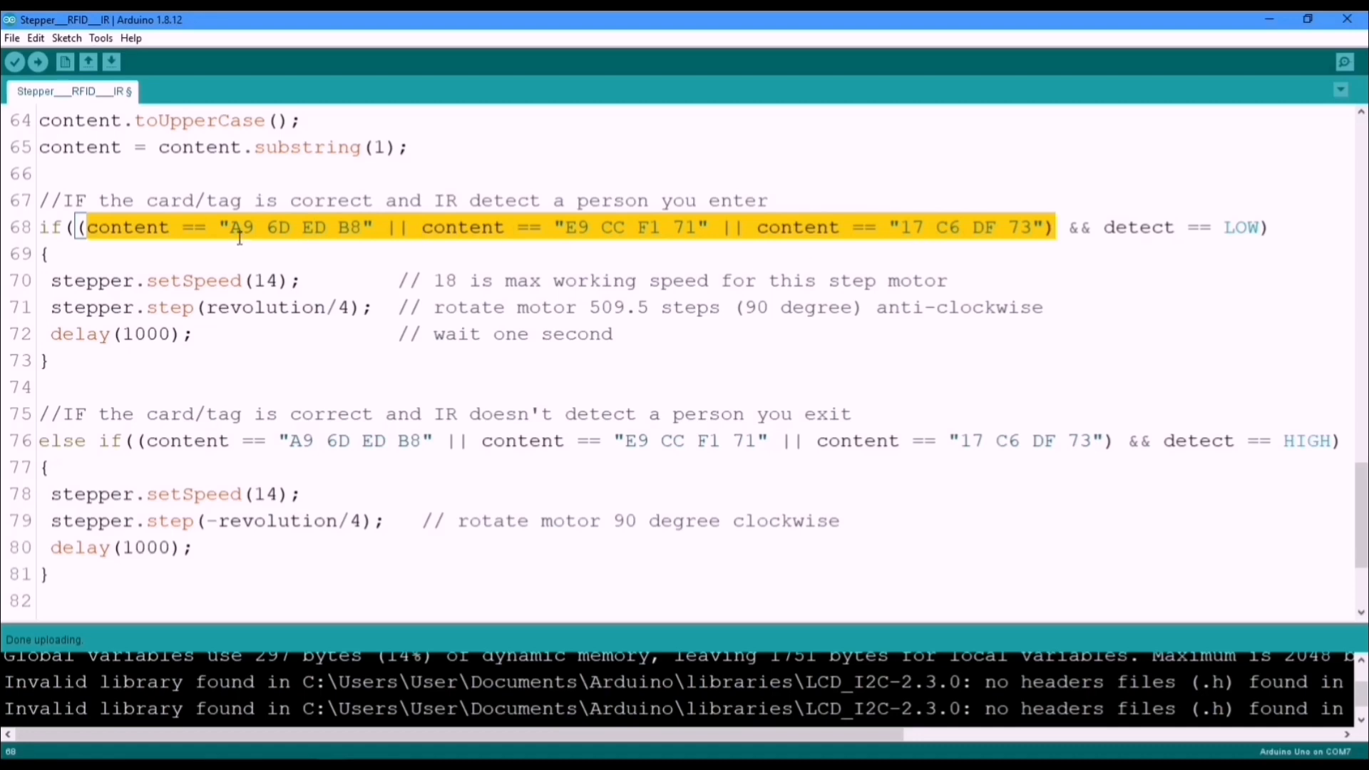
mouse_move(1007, 282)
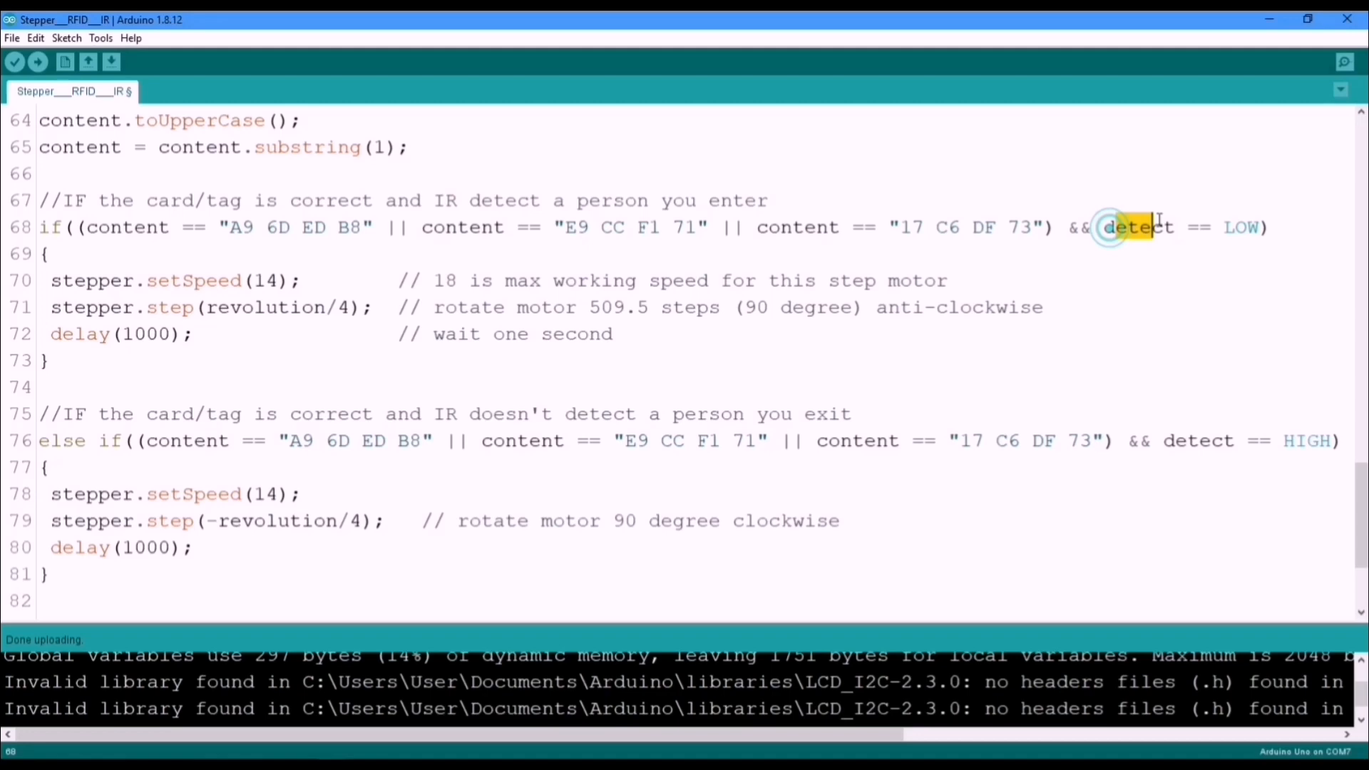
drag(1110, 227, 1258, 227)
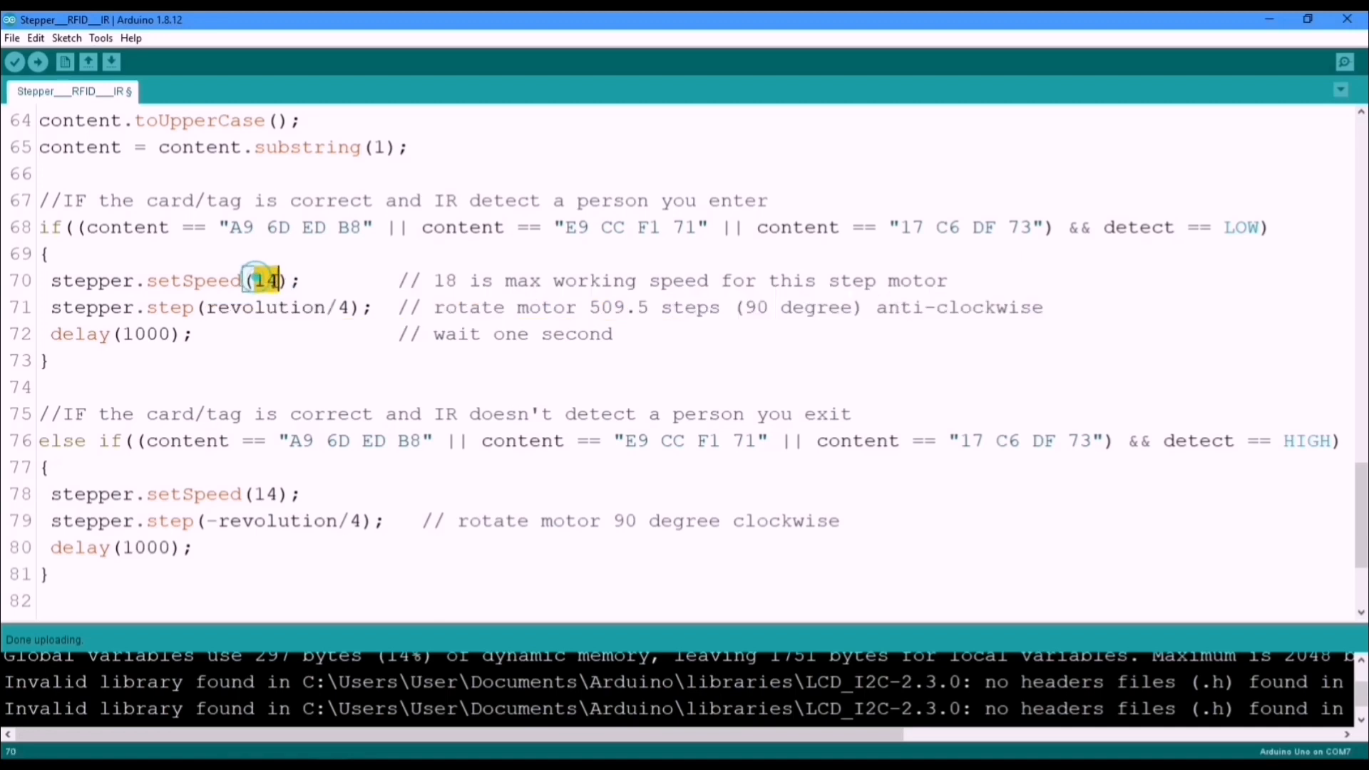
double_click(265, 281)
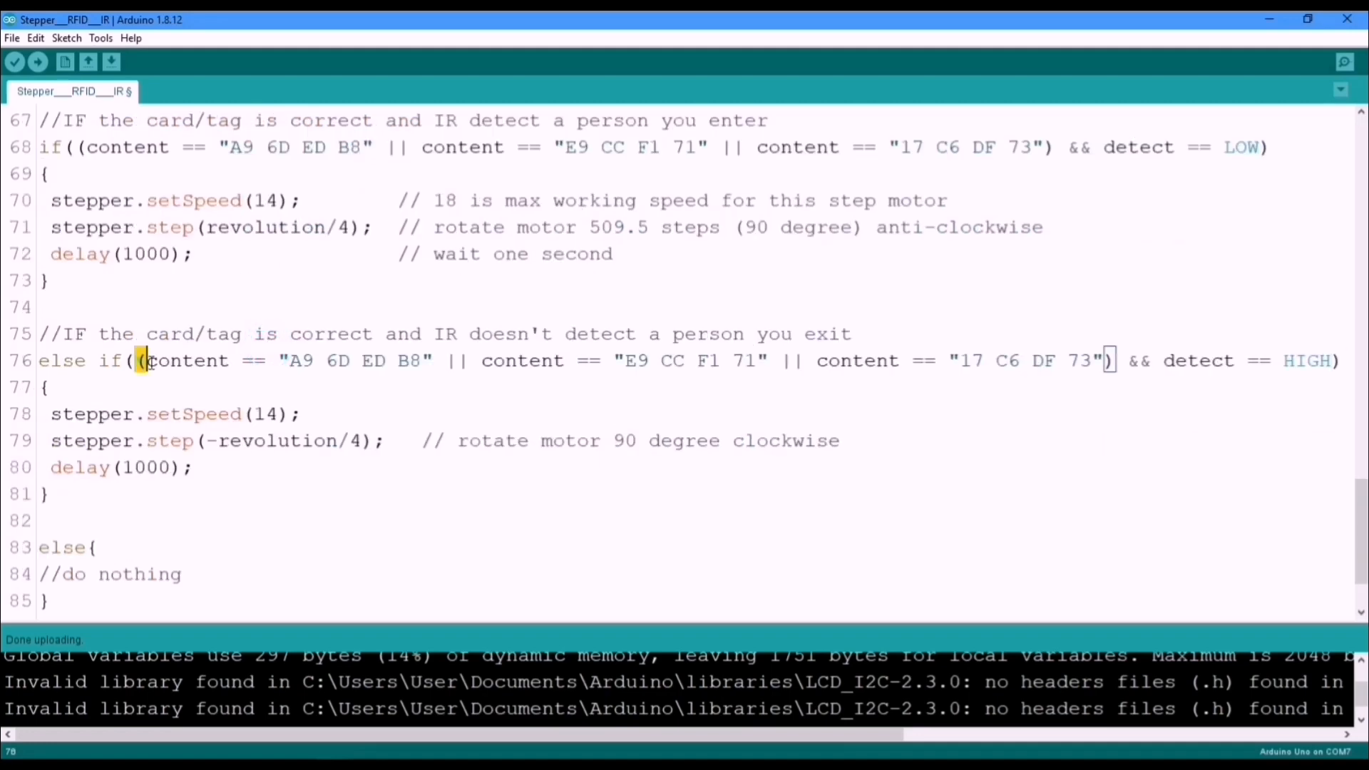
drag(143, 360, 1110, 361)
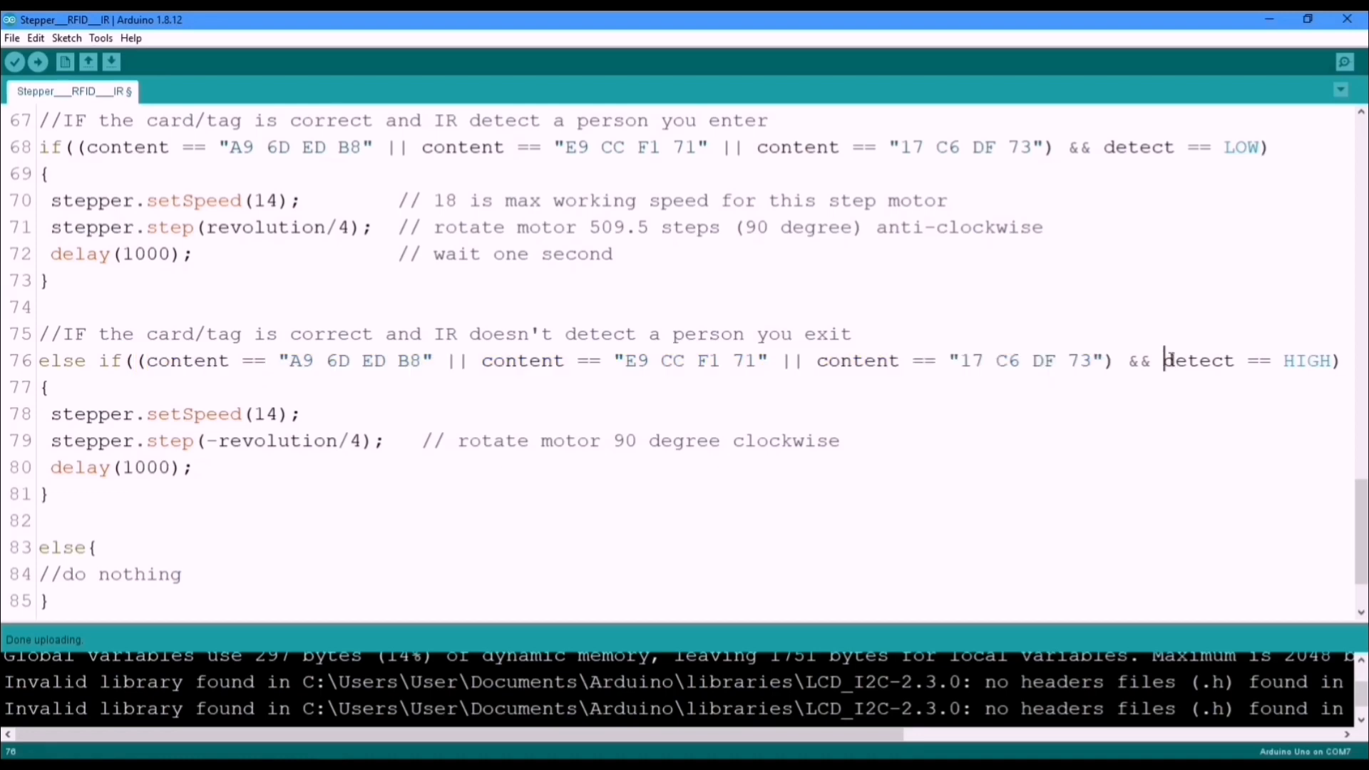
drag(1164, 361, 1337, 361)
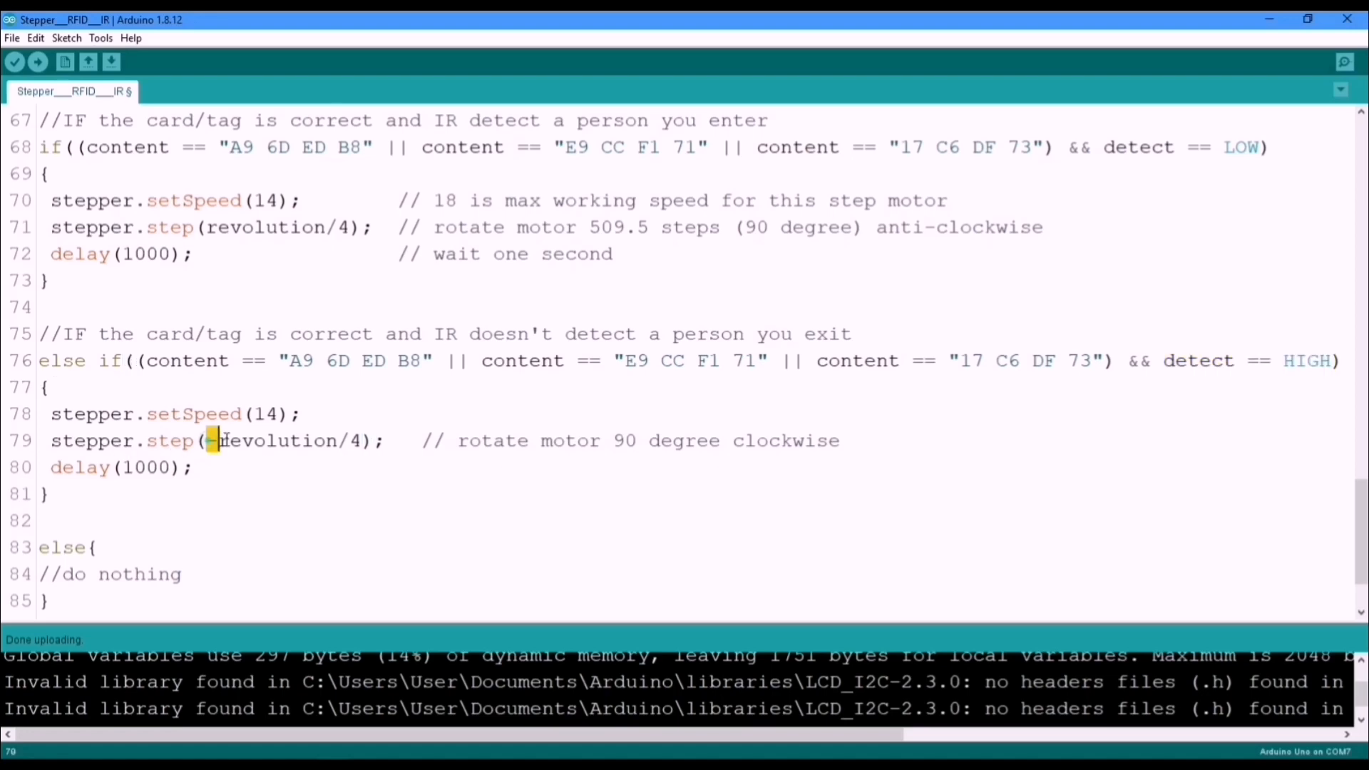
drag(214, 441, 358, 441)
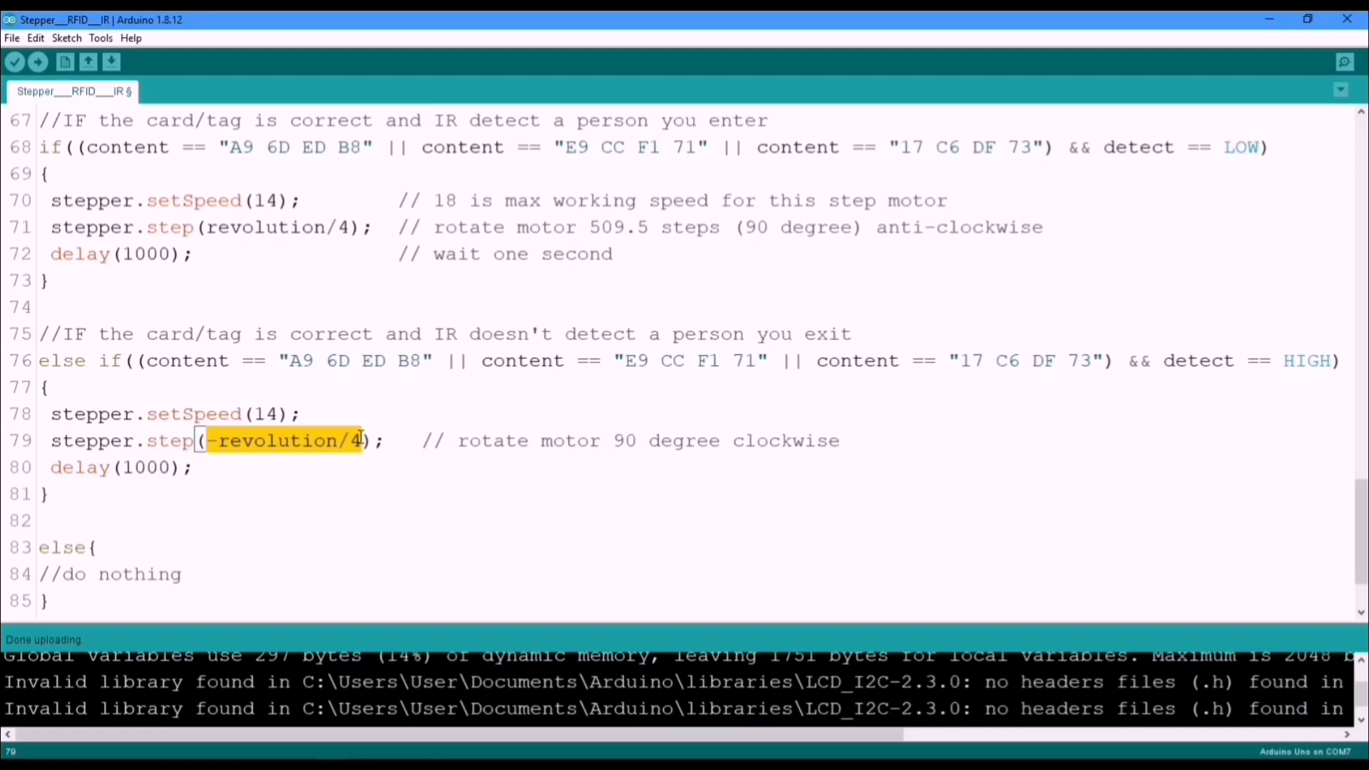